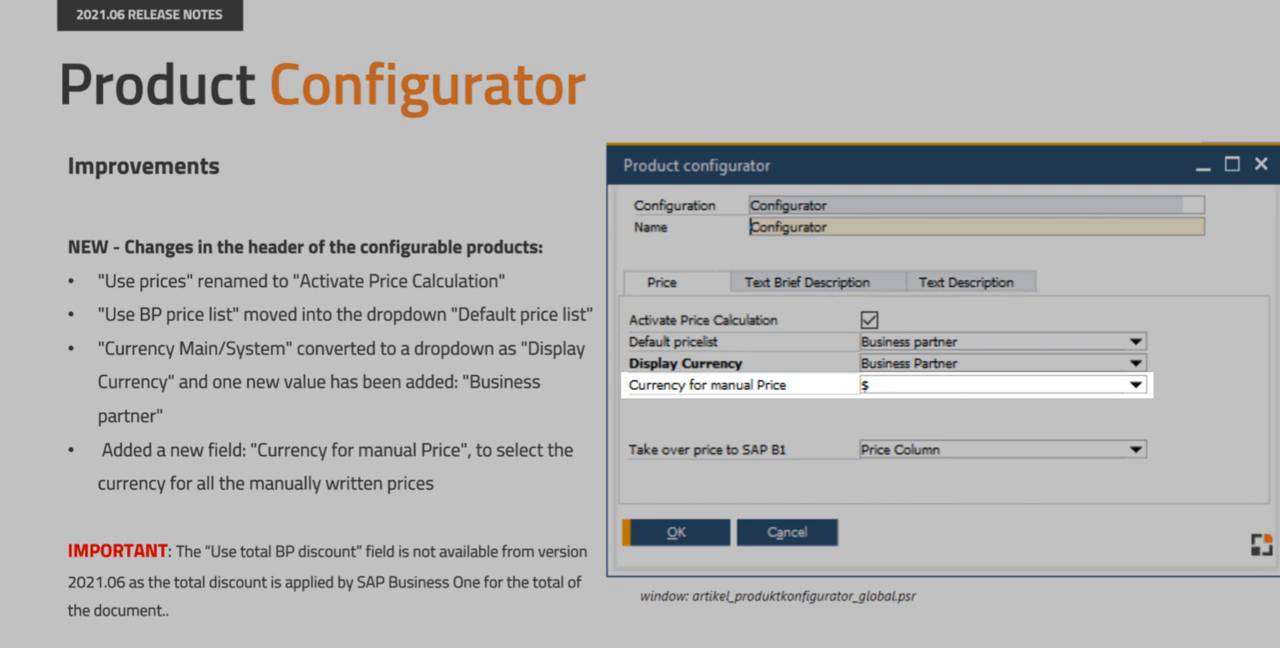
# - Advance from the Product Configurator slide to the Production collective purchase order slide
pyautogui.press('Right')
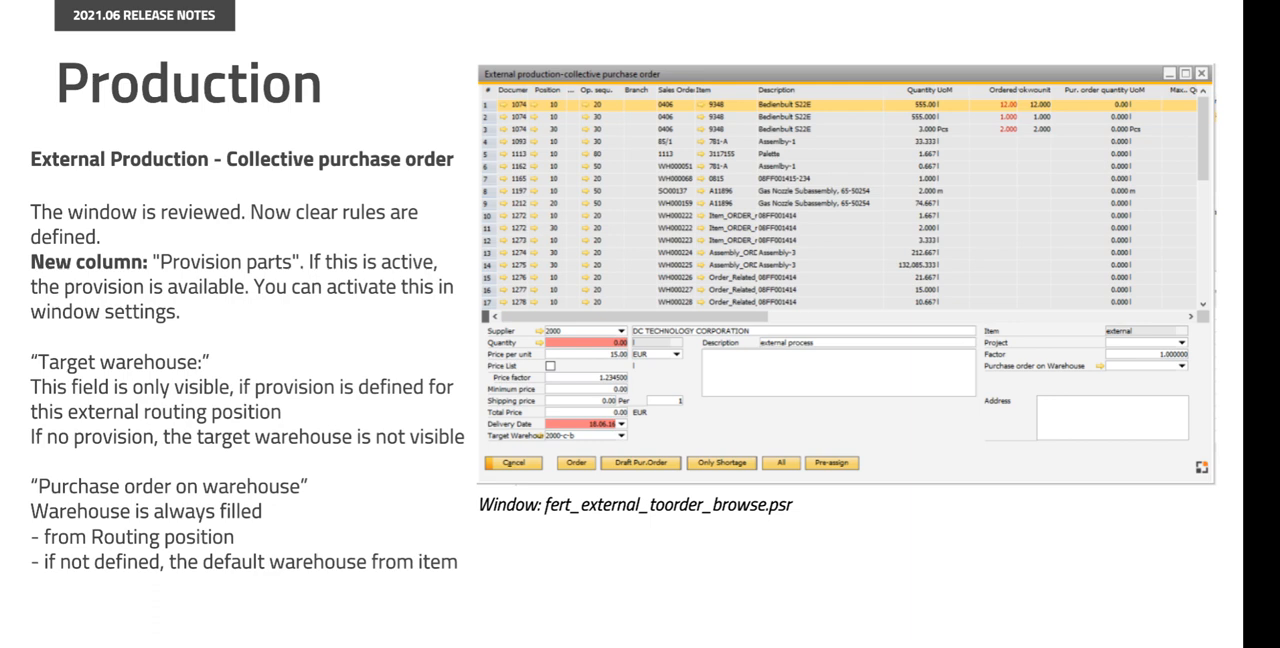
# - Advance through the work order cross reference slide to the BeasScript documentation slide
pyautogui.press('Right')
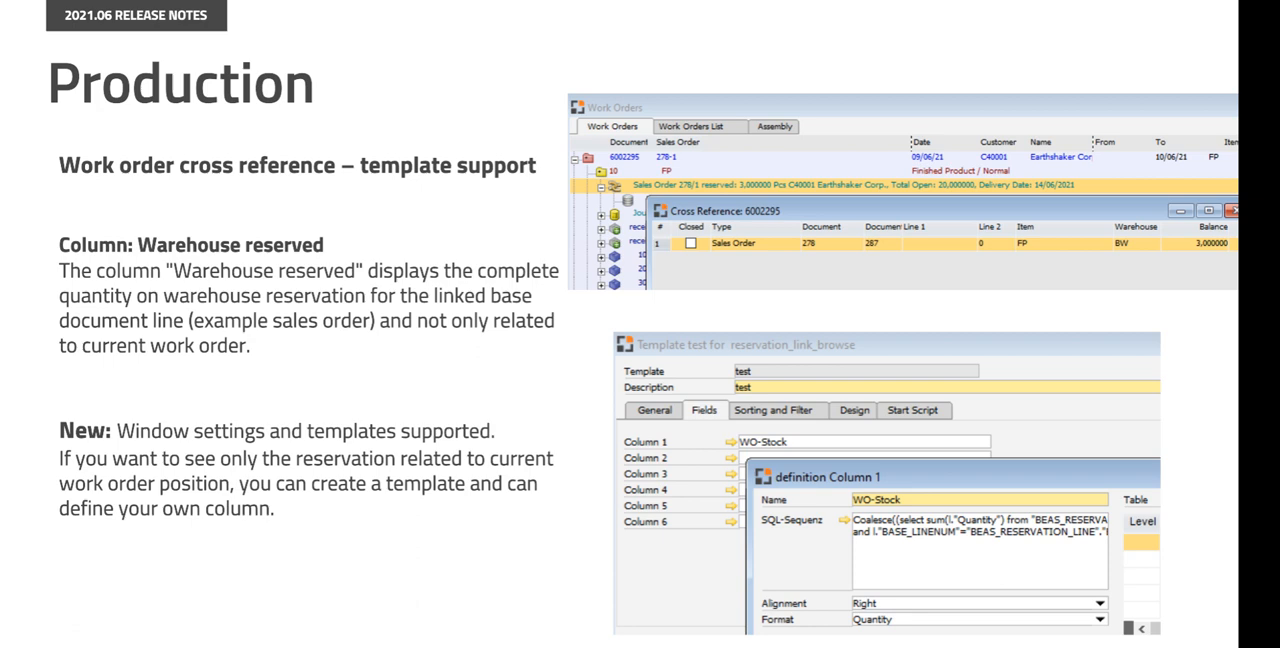
pyautogui.press('Right')
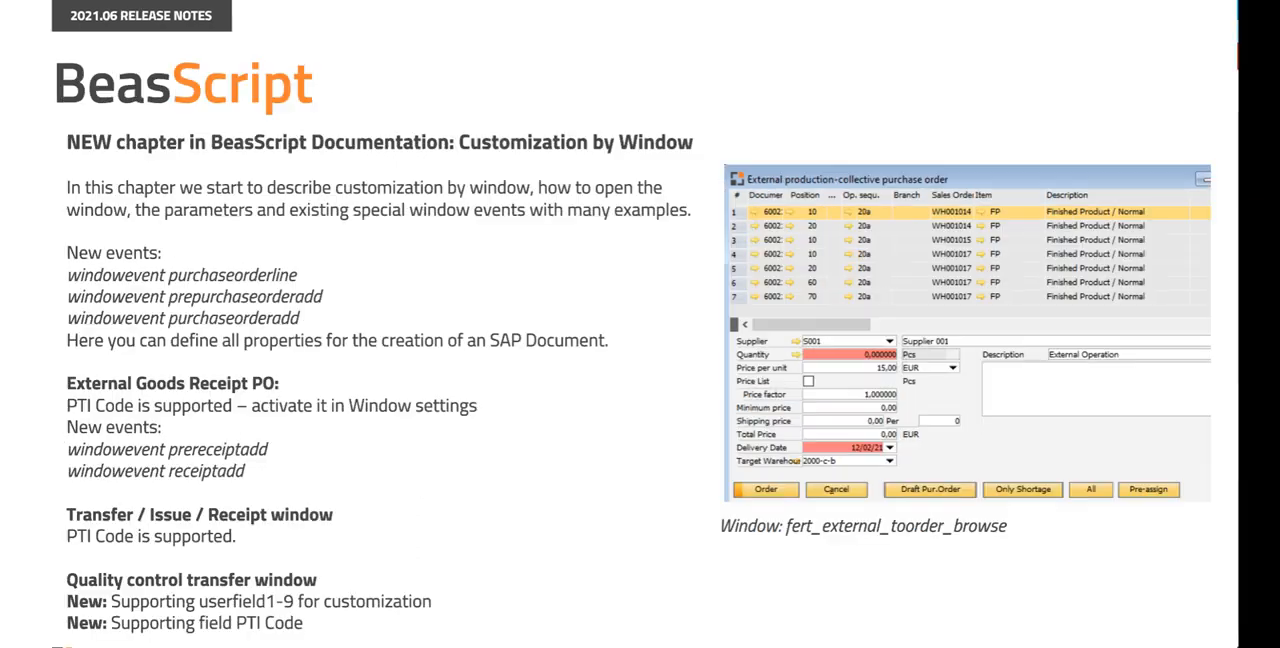